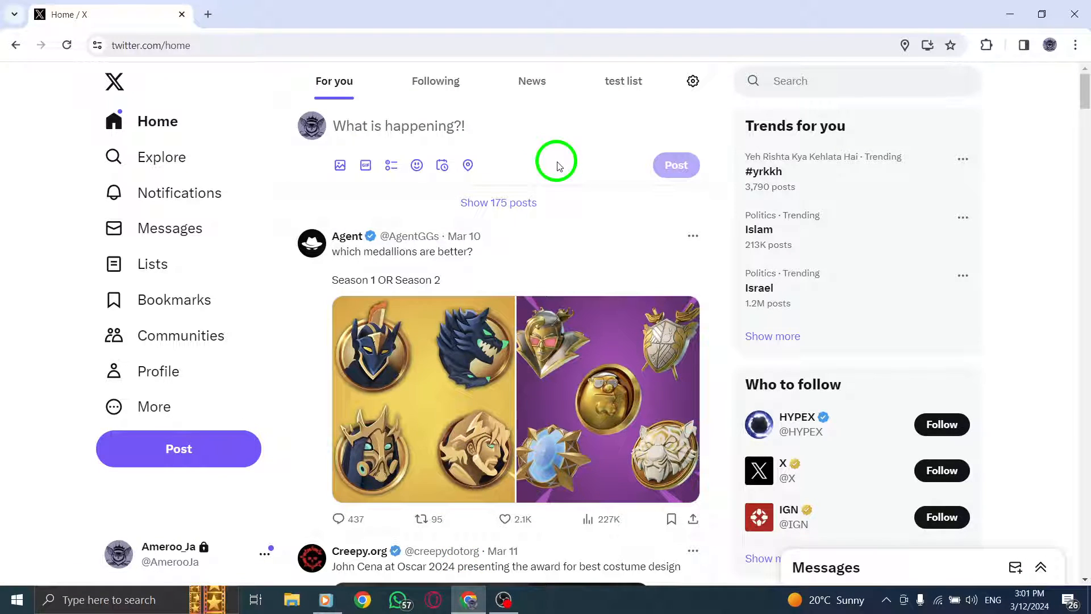
pyautogui.moveTo(248, 323)
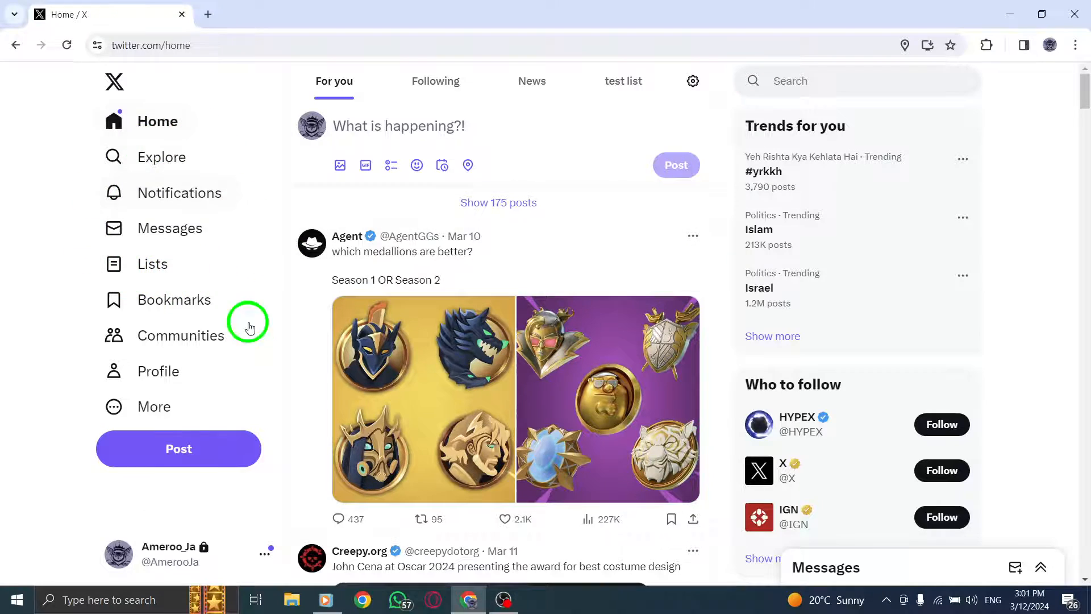
pyautogui.click(153, 406)
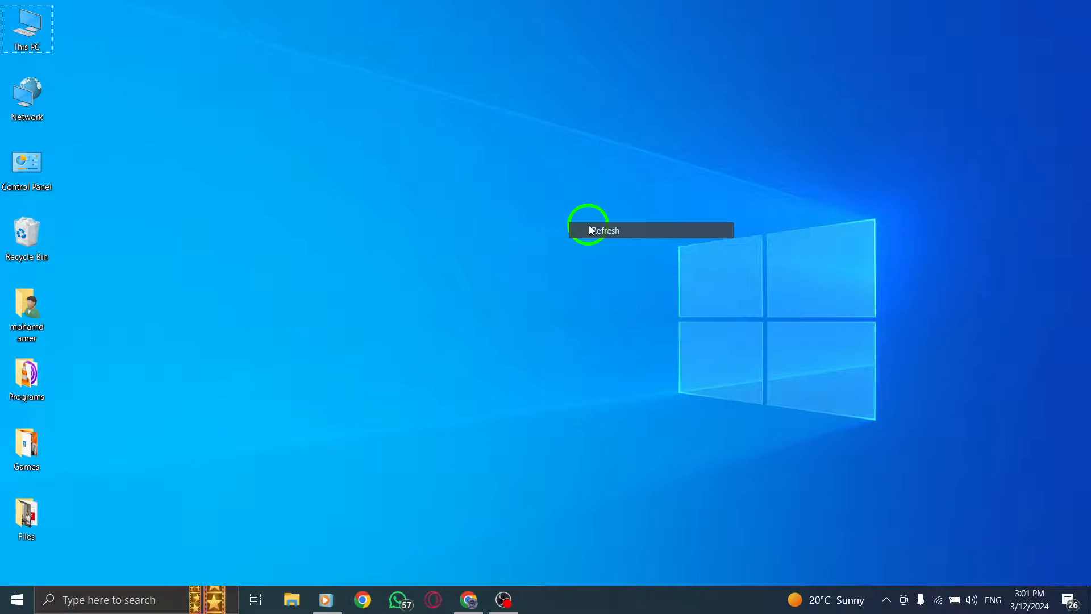
pyautogui.click(605, 230)
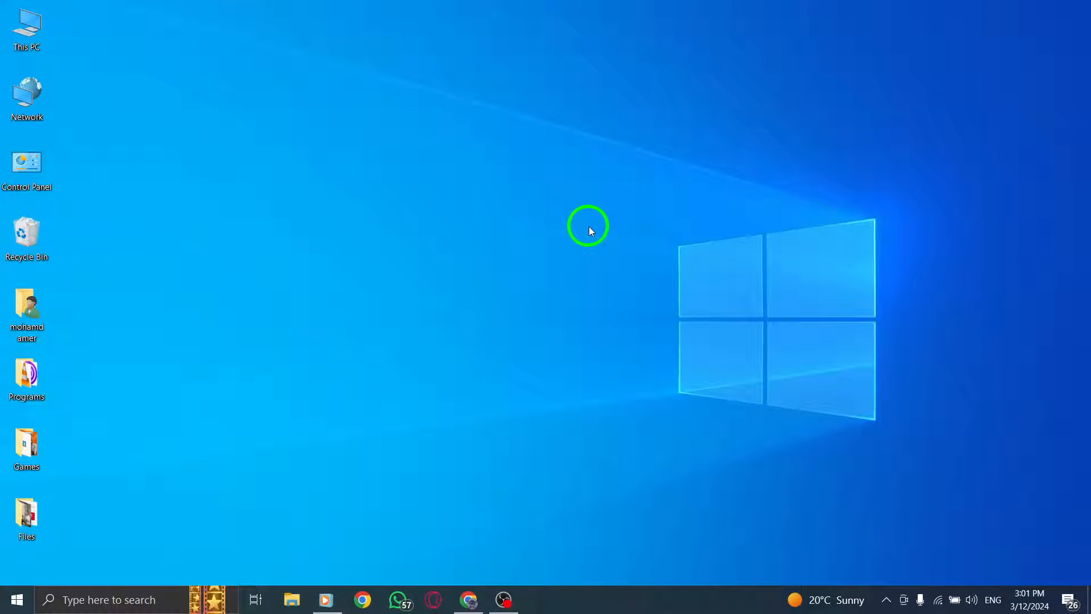